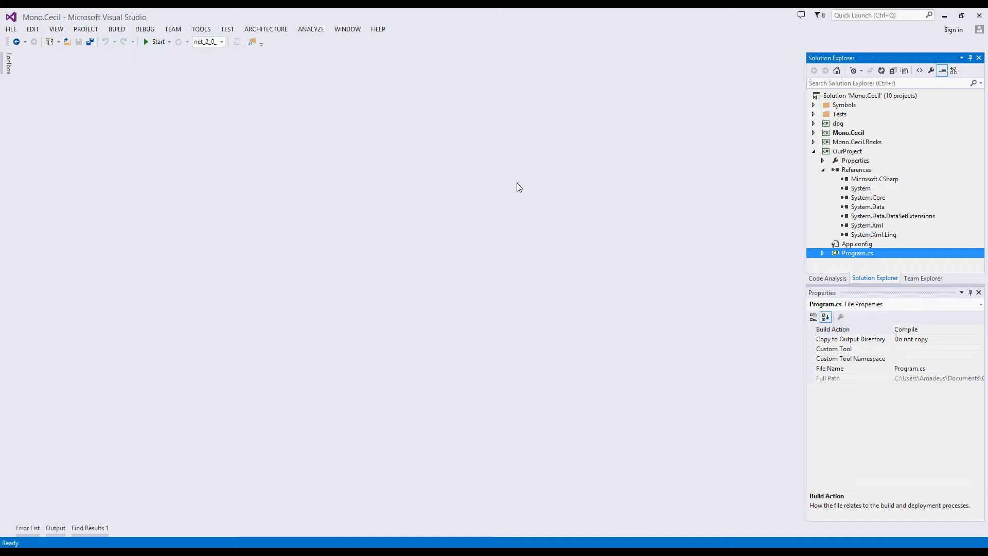
mouse_move(586, 237)
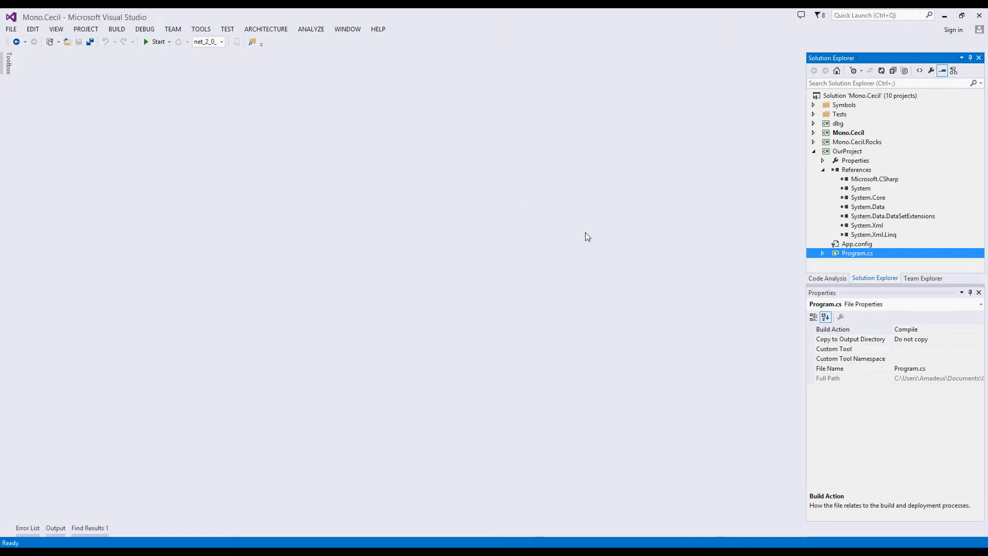
- Add a project reference from OurProject to Mono.Cecil through the Reference Manager
right_click(856, 170)
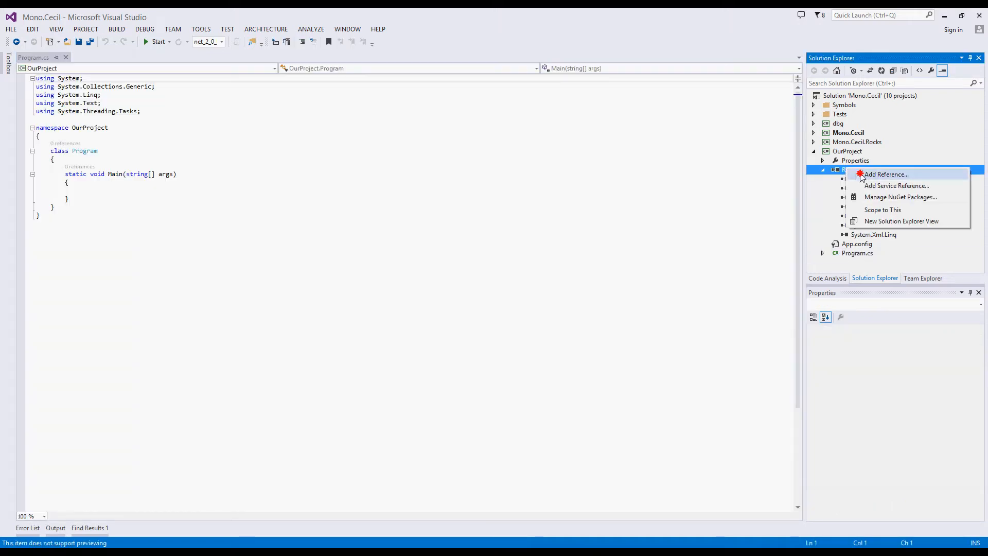
left_click(885, 174)
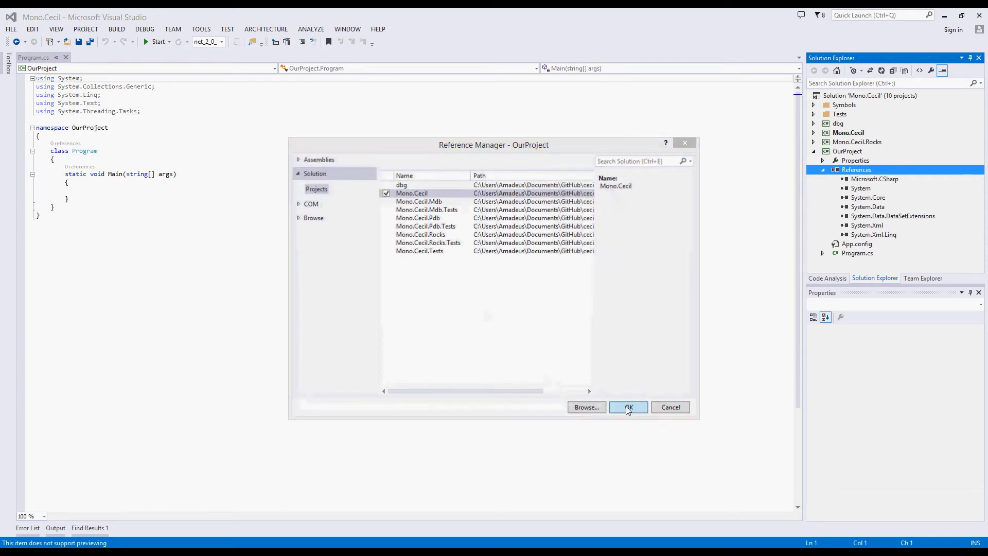
left_click(628, 407)
type("using Mono.Cecil;")
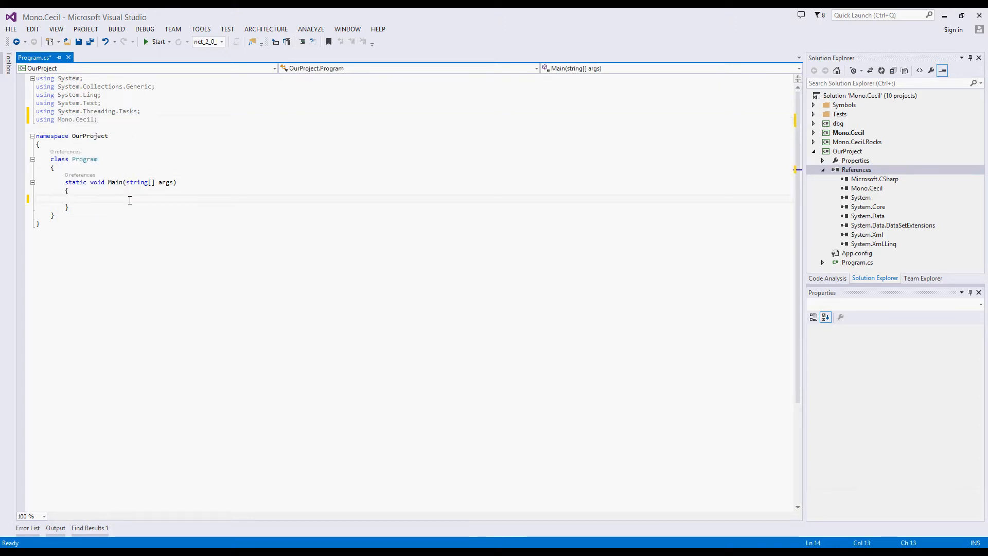
- Write var assembly = AssemblyDefinition.ReadAssembly("sample.dll"); in Main and save Program.cs
type("var assembly = AssemblyDefinition")
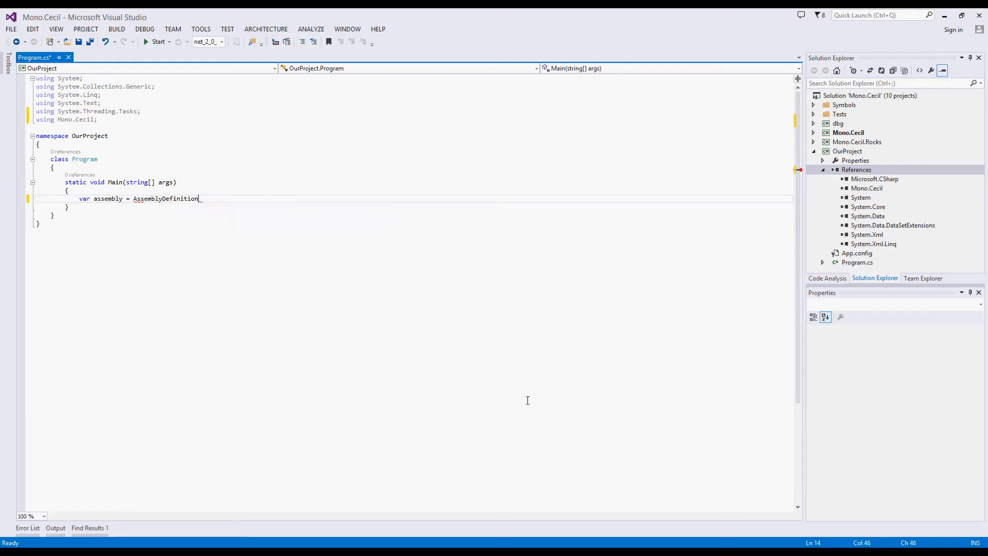
type(".ReadAssembly(\"sa")
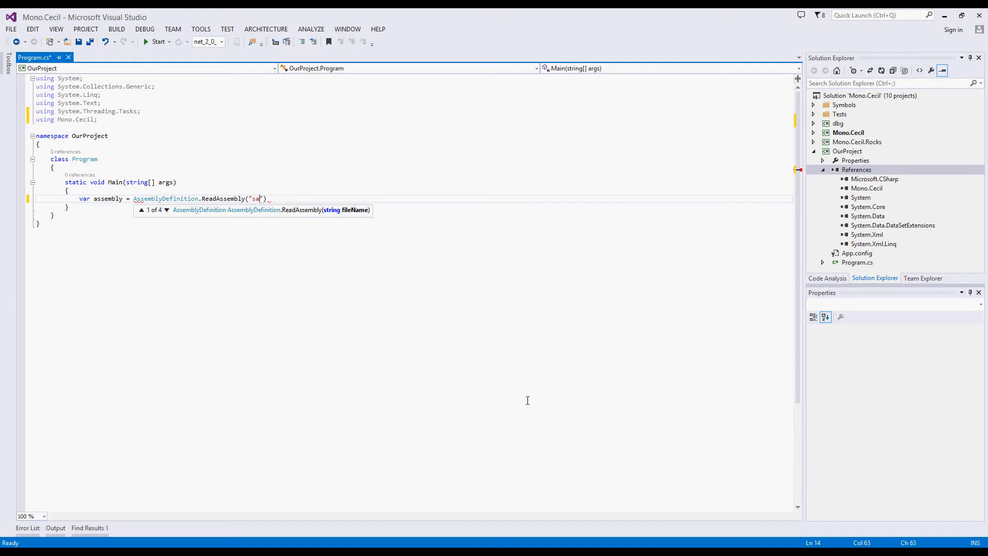
type("mple.dll\");")
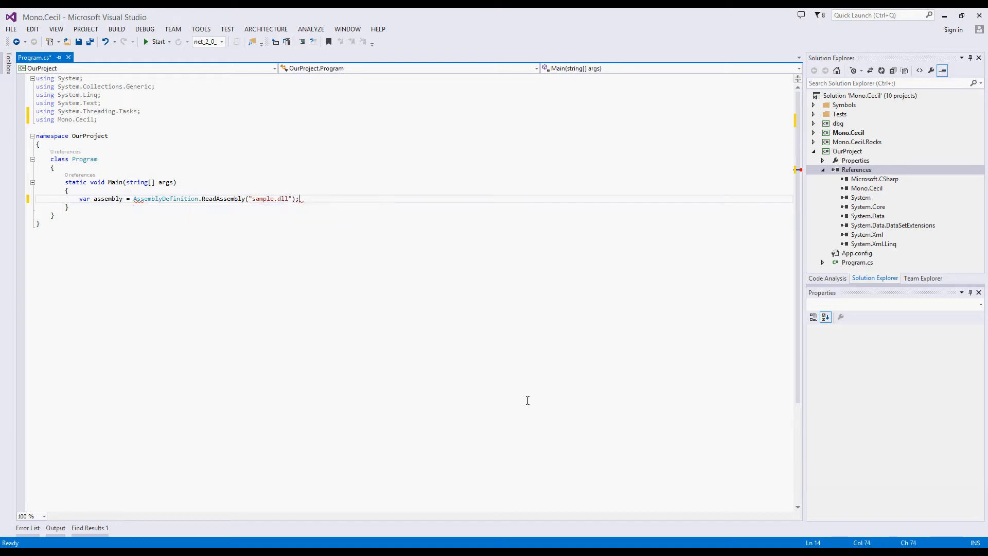
key("ctrl+s")
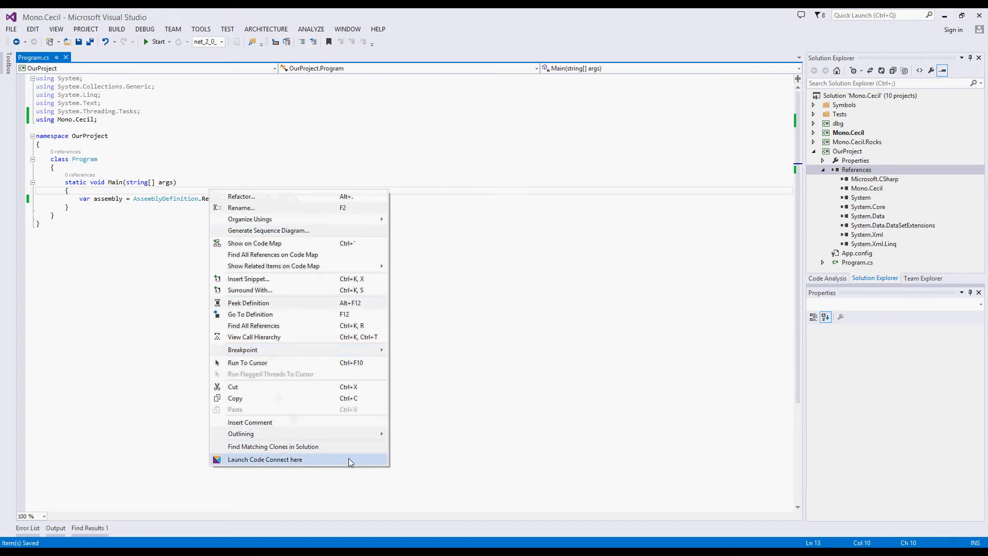
- Launch CodeConnect from Main and expand the methods called by ReadAssembly
left_click(265, 459)
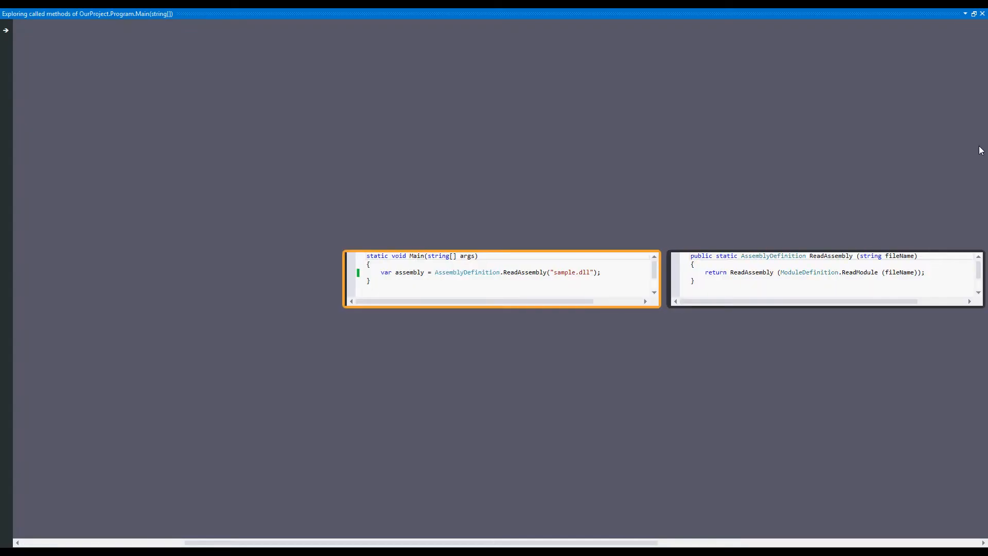
left_click(819, 272)
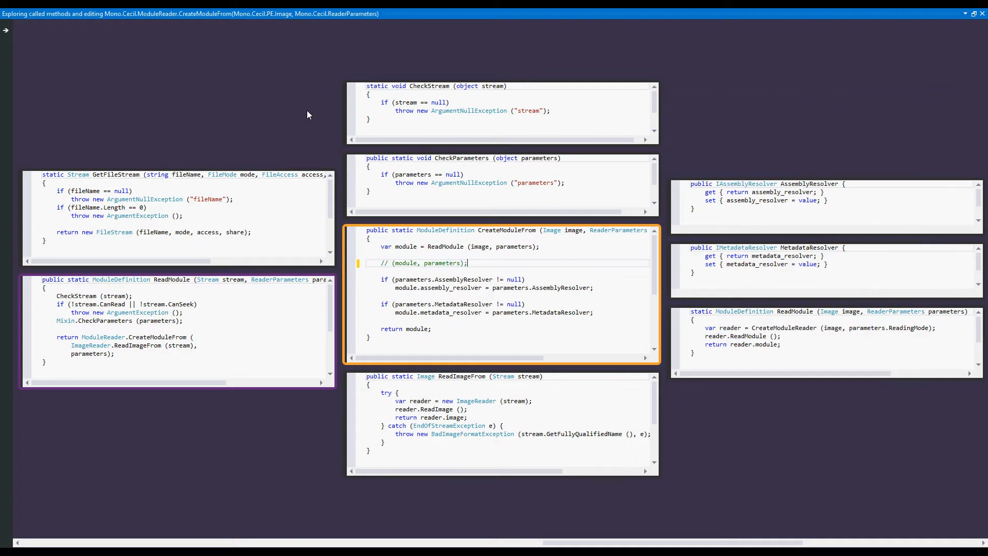
- Add image.ResolveVirtualAddress(0); on a new line in CreateModuleFrom via IntelliSense
key("Return")
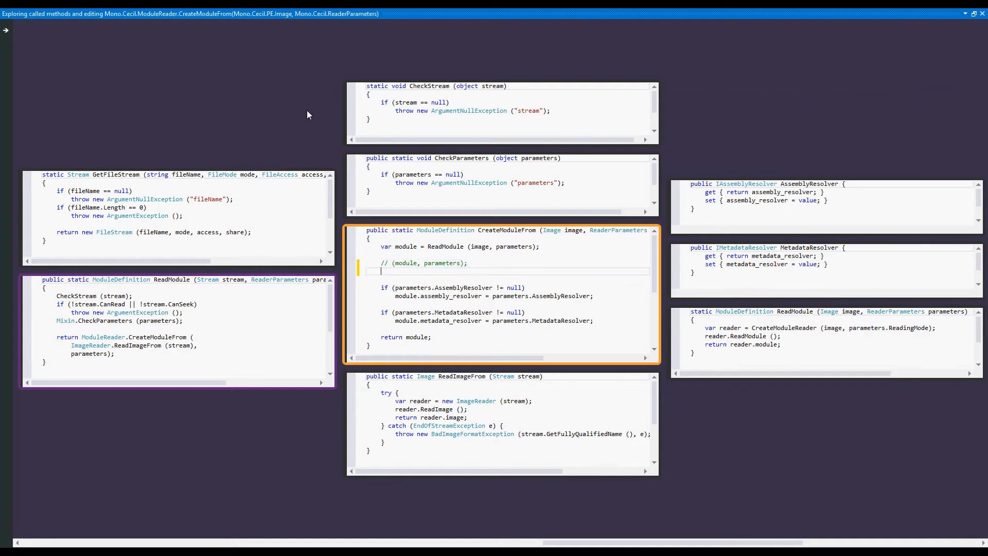
type("image.")
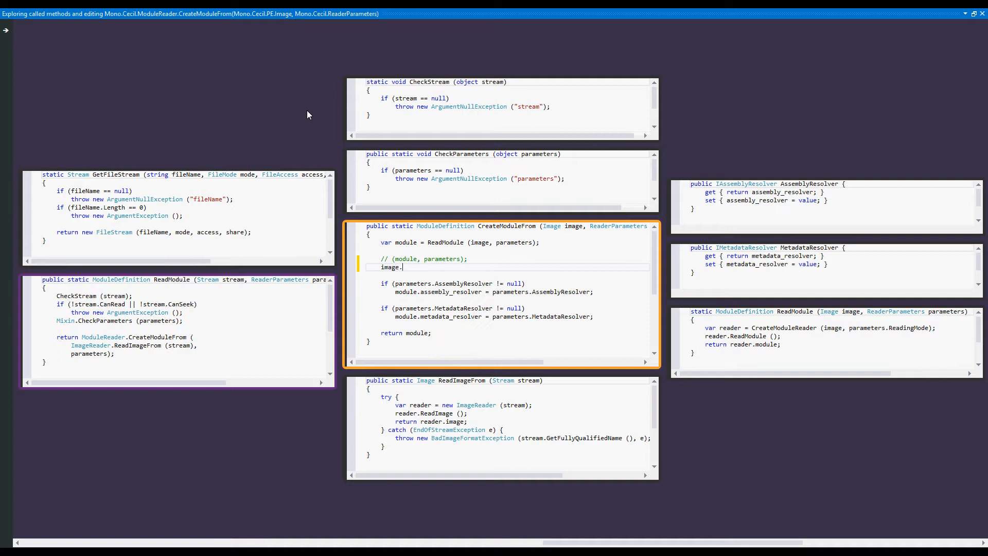
type("Rea")
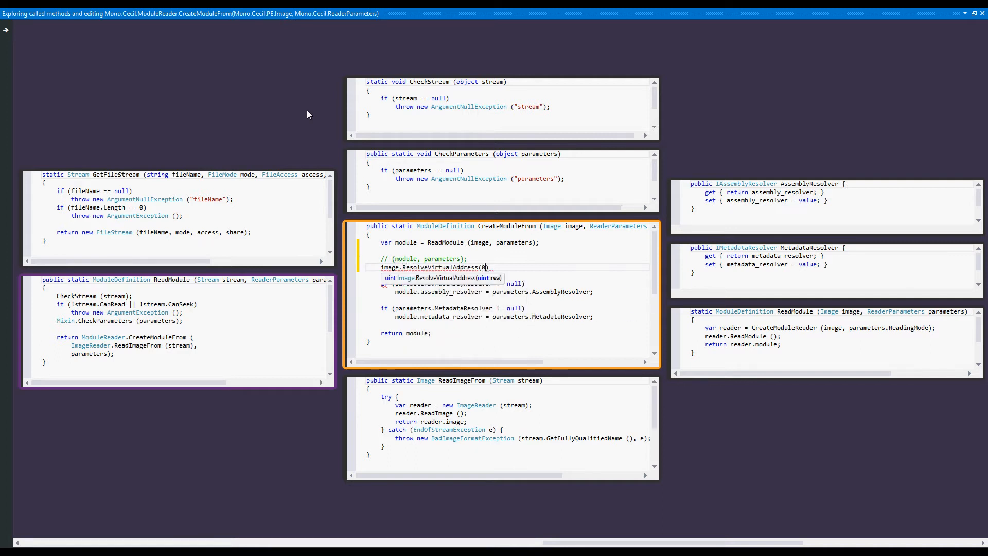
left_click(447, 268)
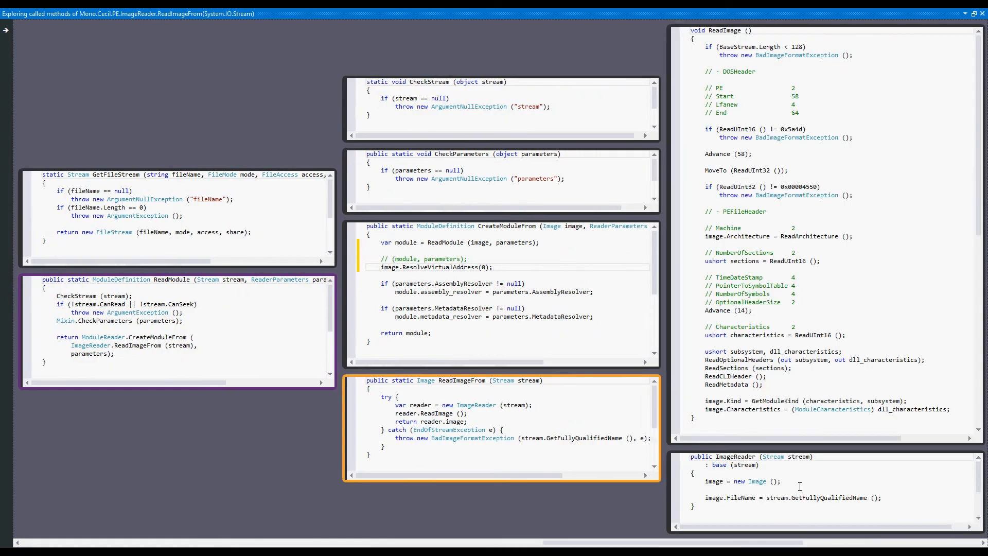
- Expand ReadImageFrom to show ReadImage and the ImageReader constructor bubbles
left_click(6, 30)
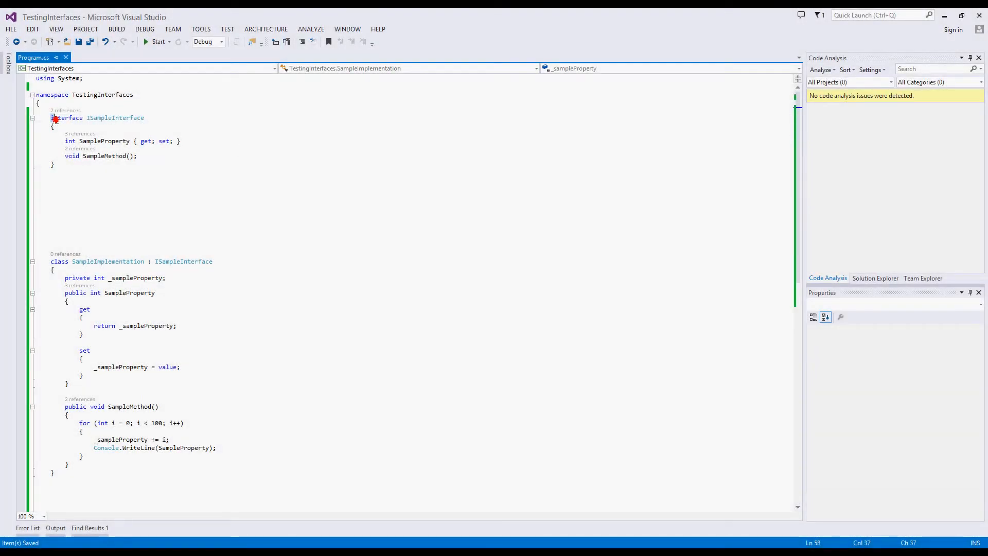
left_click(75, 165)
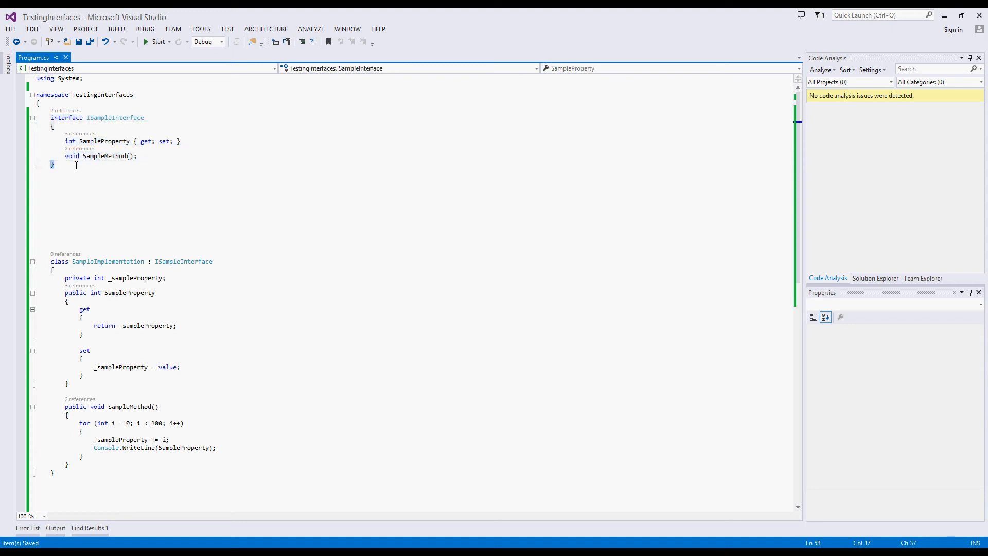
double_click(103, 141)
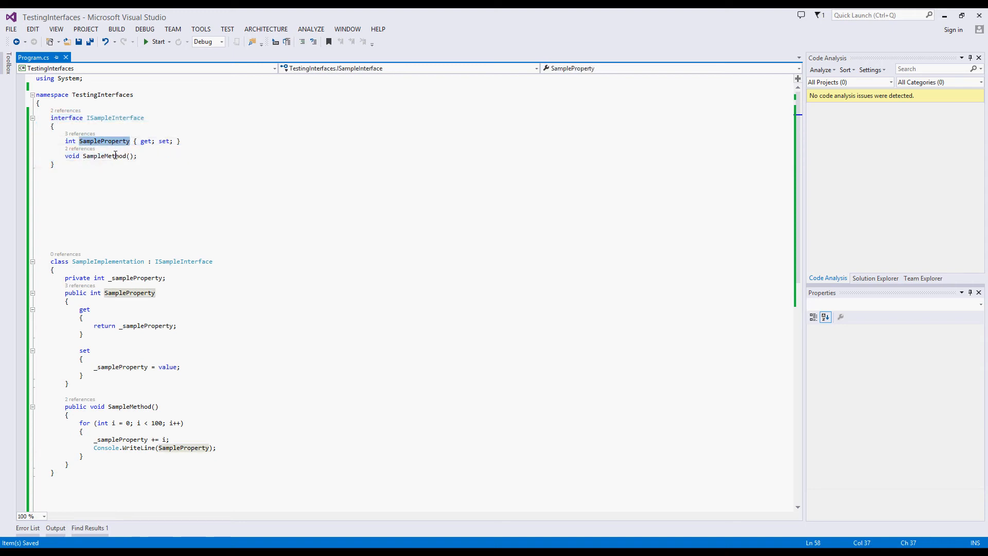
left_click(105, 155)
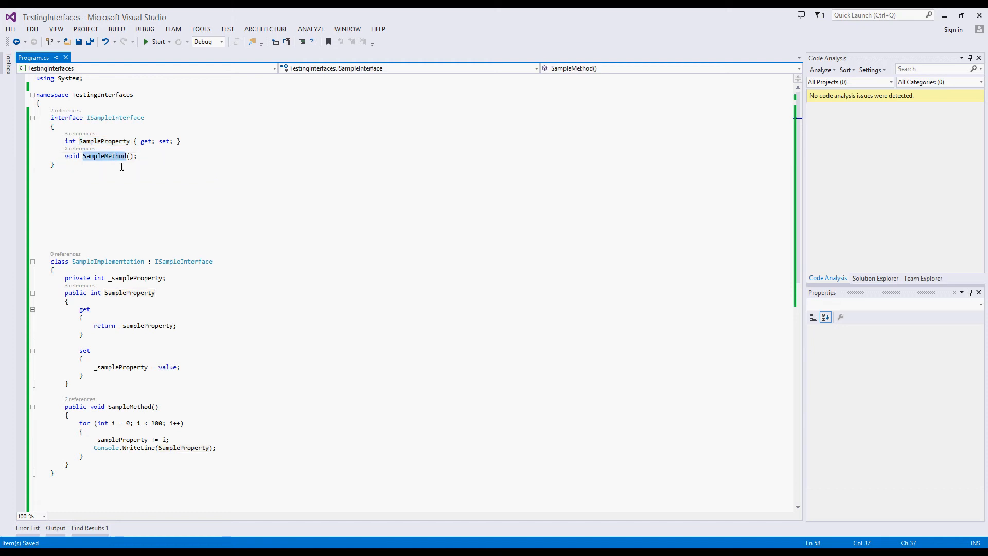
scroll("down", 3)
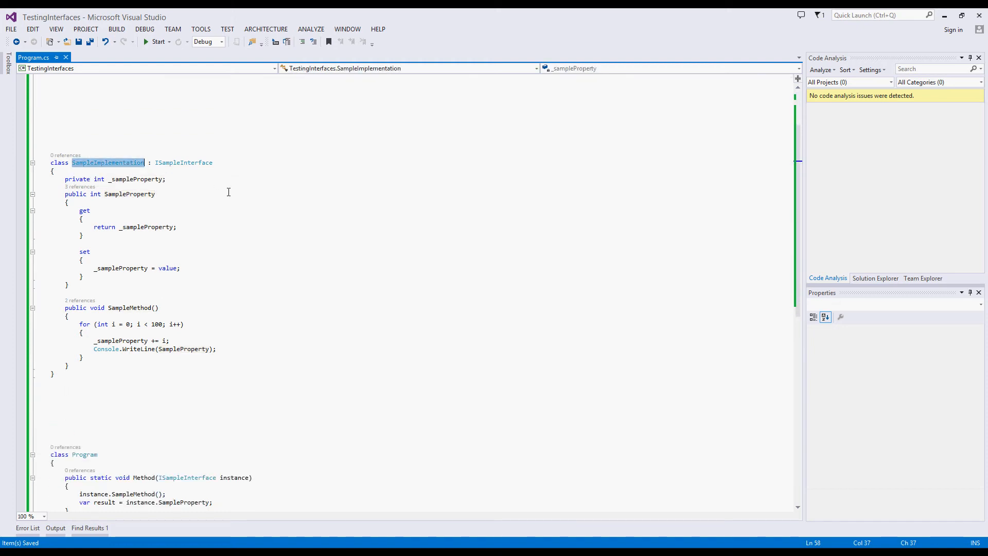
left_click(130, 308)
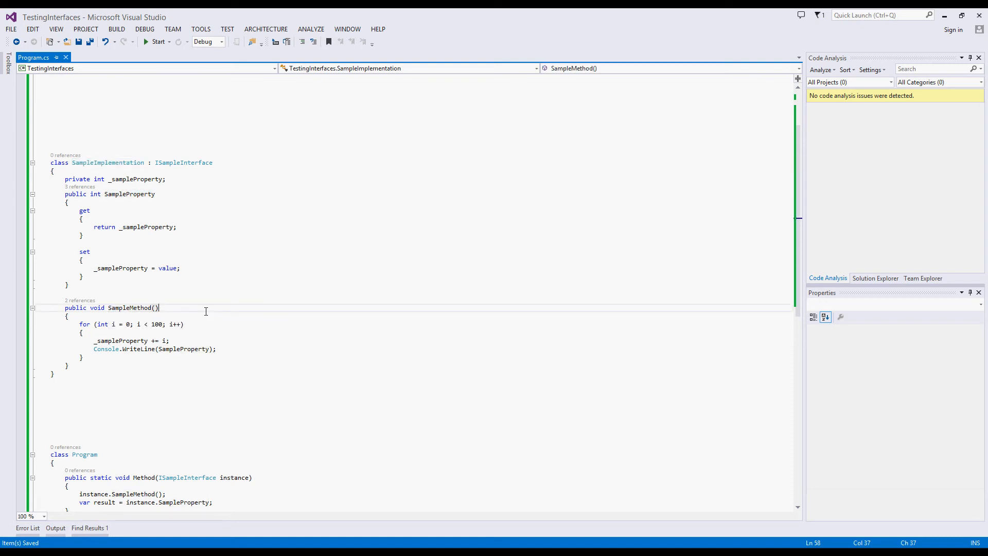
scroll("down", 3)
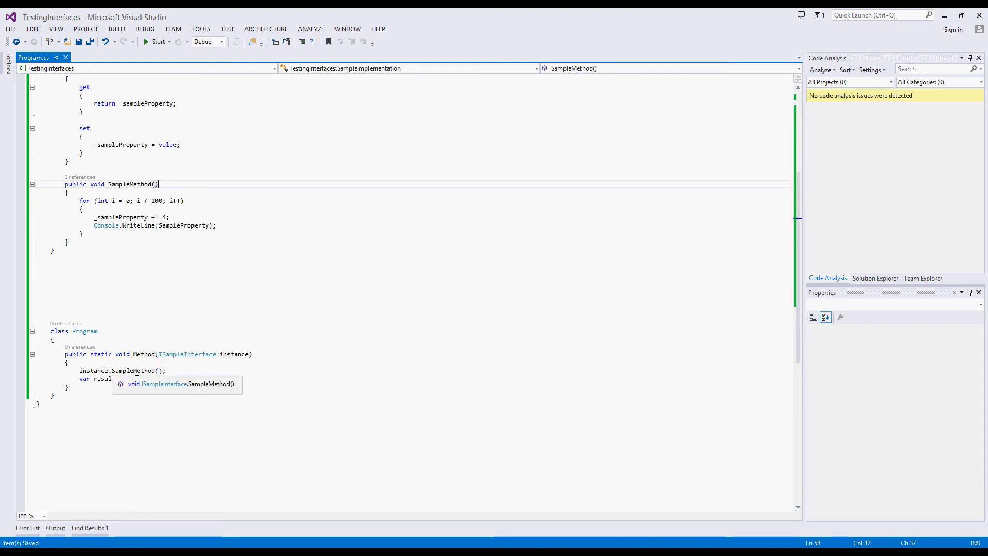
right_click(135, 371)
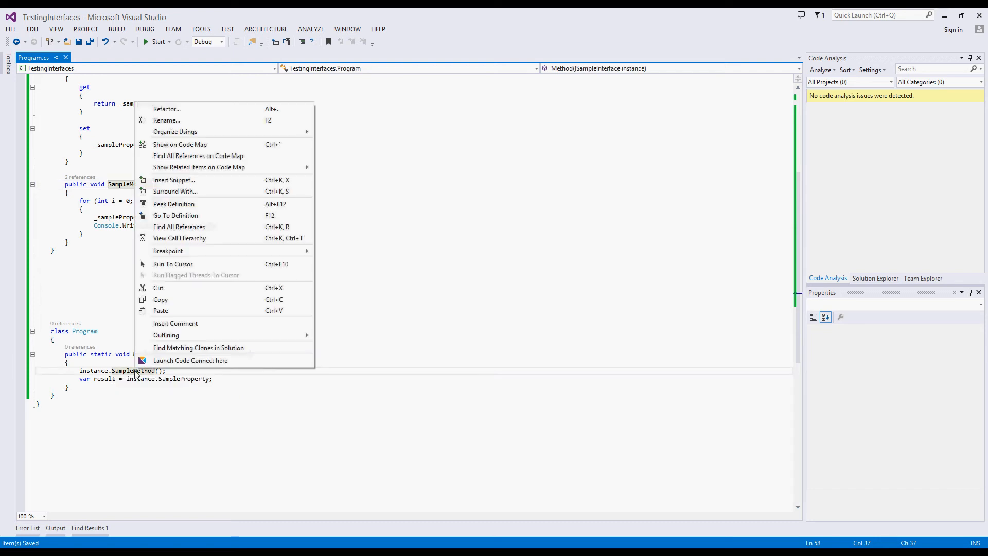
left_click(174, 204)
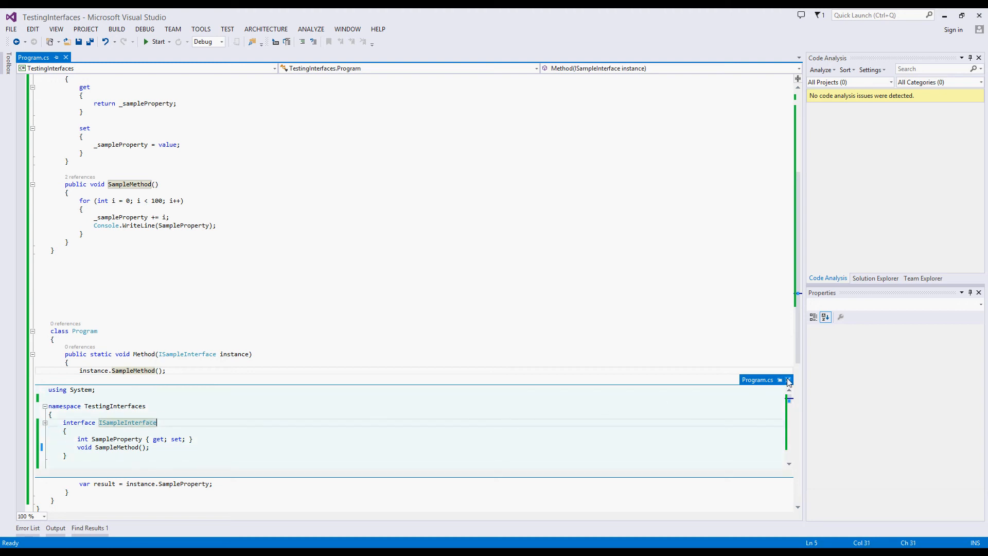
mouse_move(788, 379)
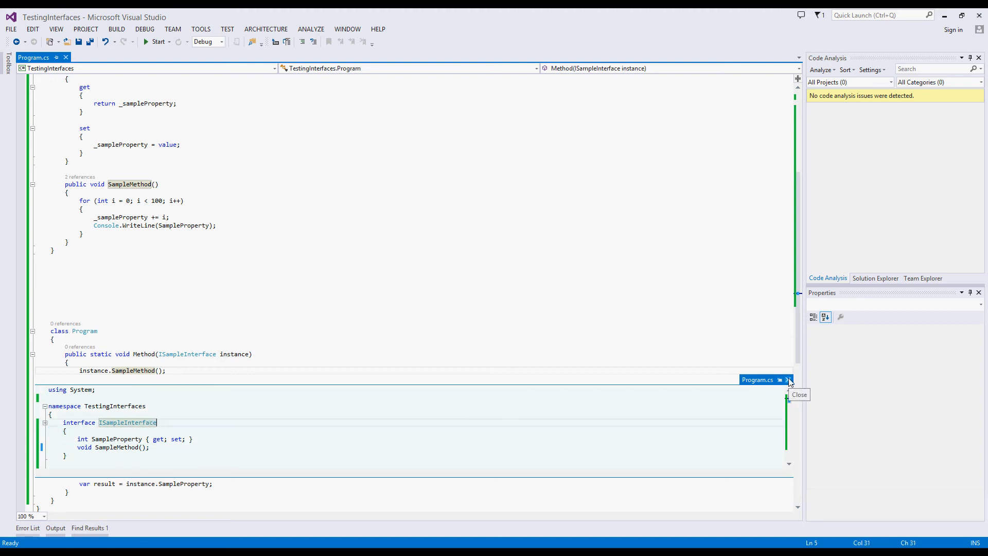
left_click(787, 379)
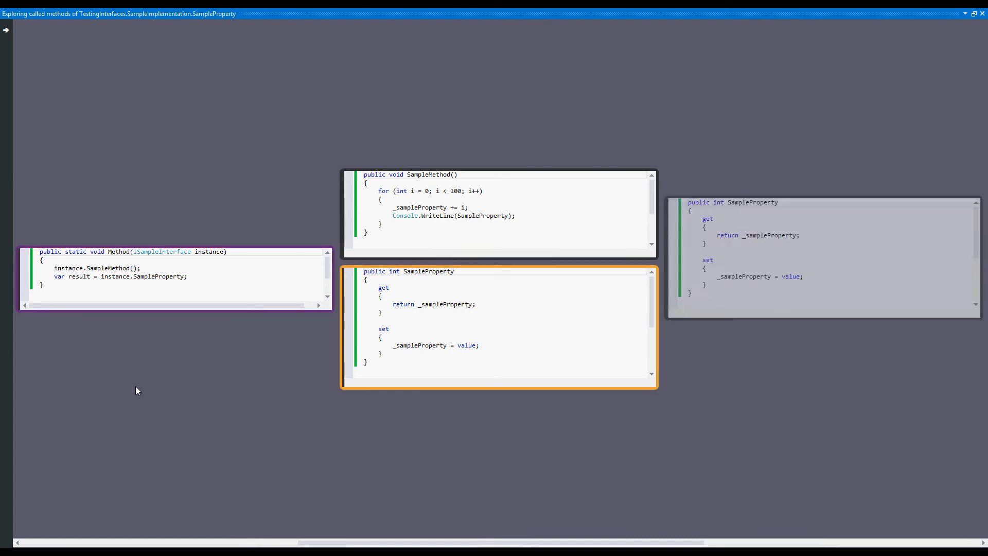
- Explore the code called from the SampleProperty bubble in the call graph
left_click(173, 279)
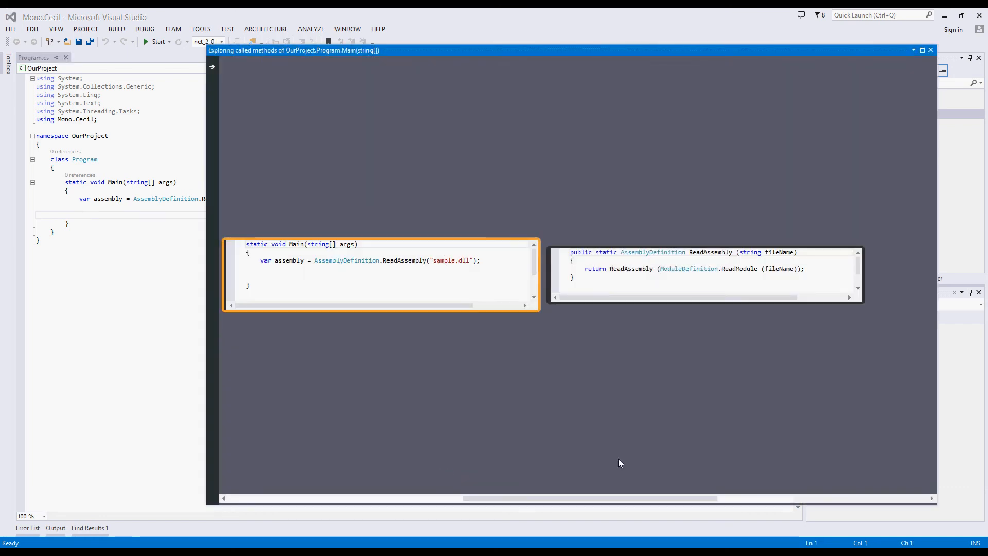
mouse_move(637, 461)
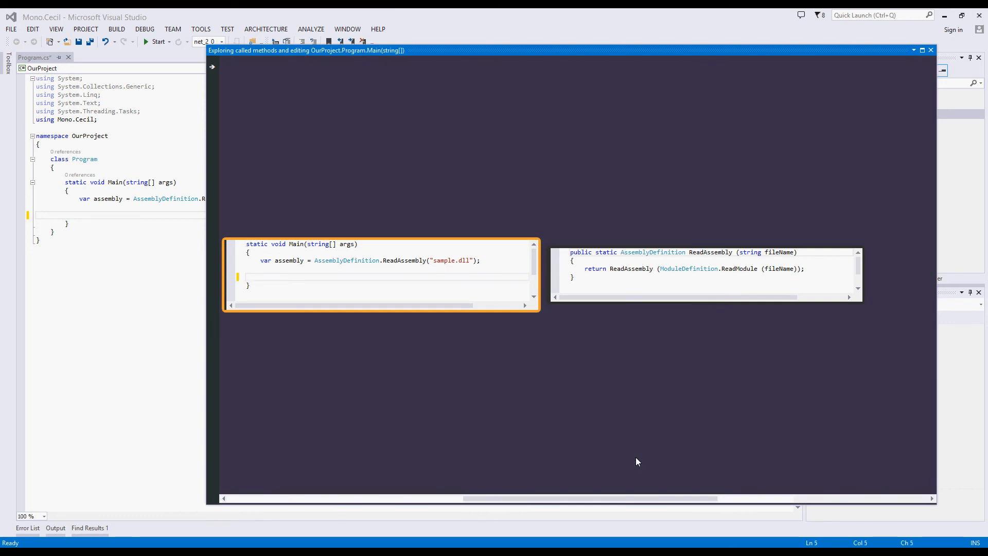
- Write bool result = processAssembly(assembly in Main after the ReadAssembly line
type("bool result")
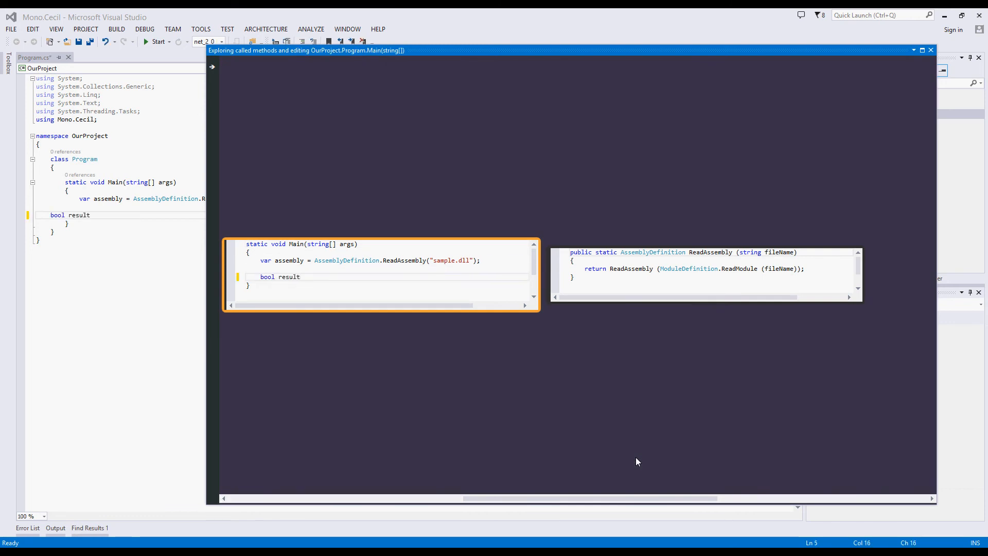
type("= processA")
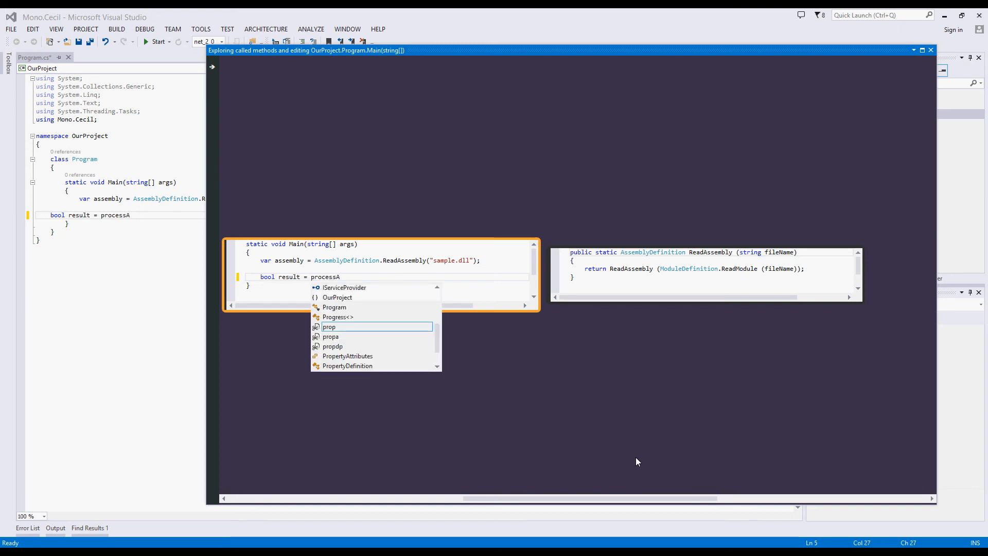
type("ssembly(assem")
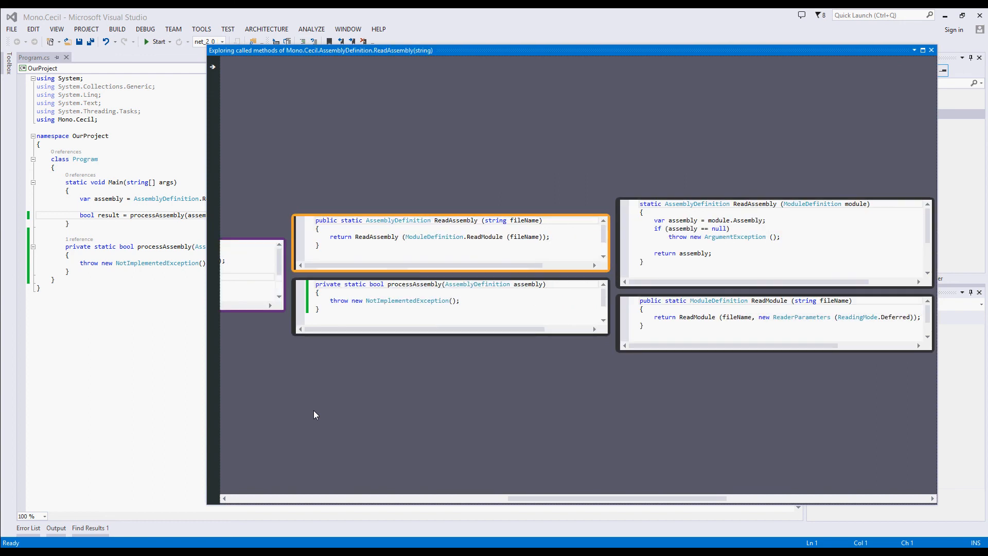
- Make processAssembly return true instead of throwing NotImplementedException, then save
left_click(451, 300)
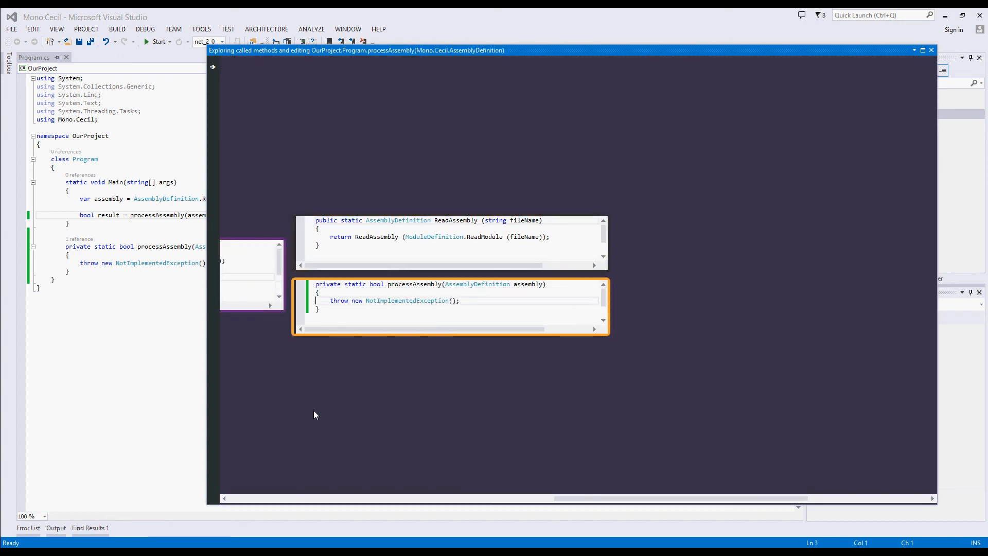
type("r")
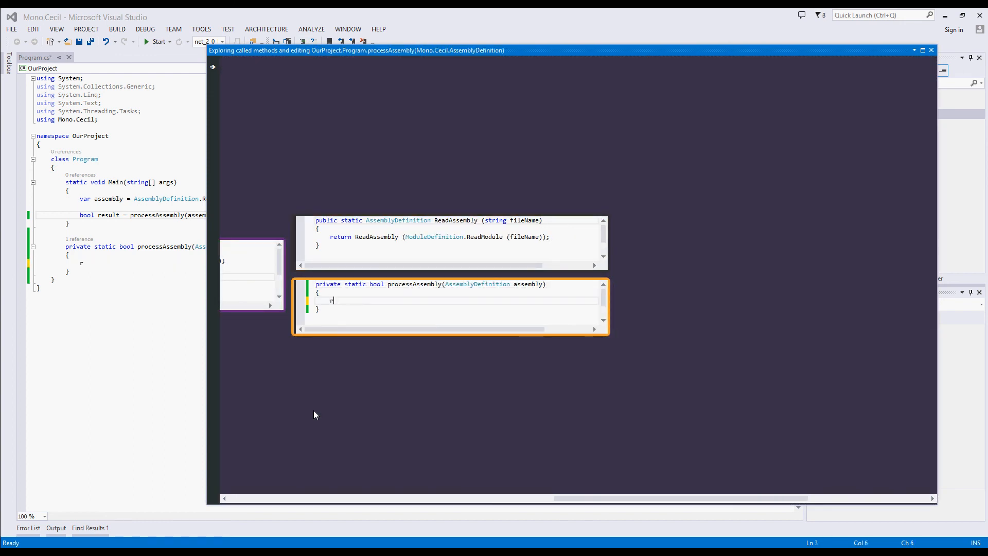
type("eturn true;")
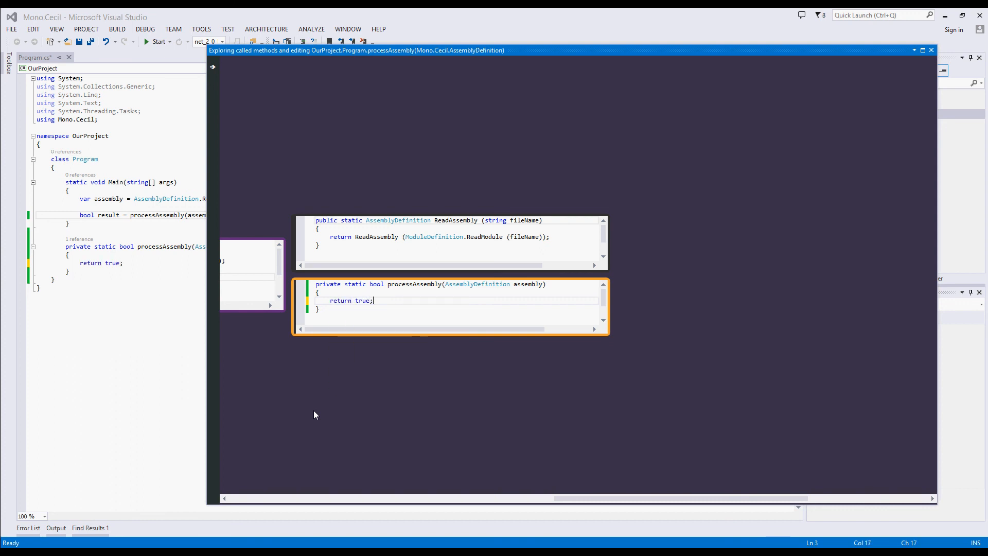
key("ctrl+s")
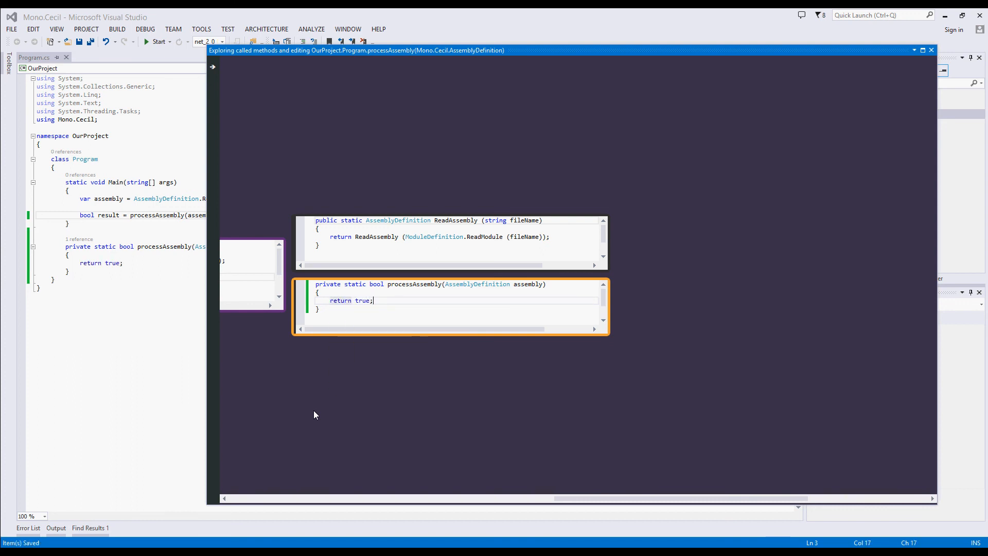